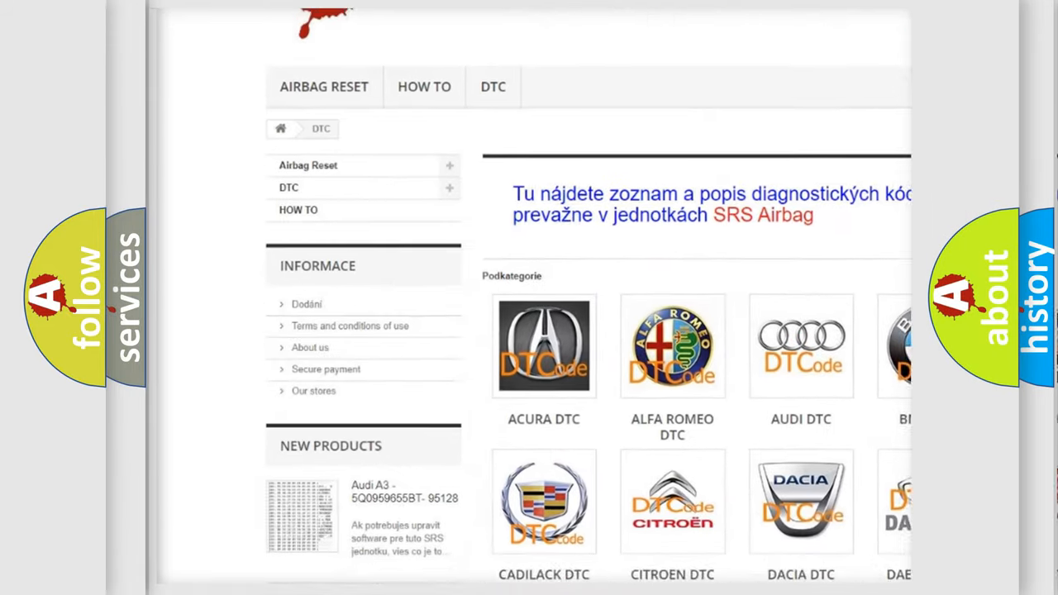
pyautogui.scroll(-3)
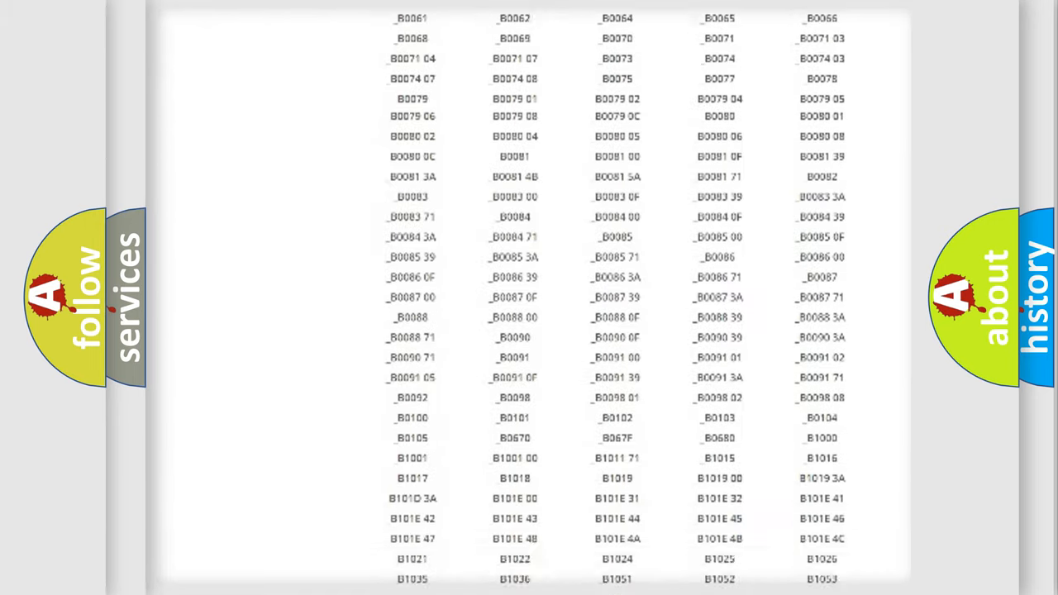
pyautogui.scroll(3)
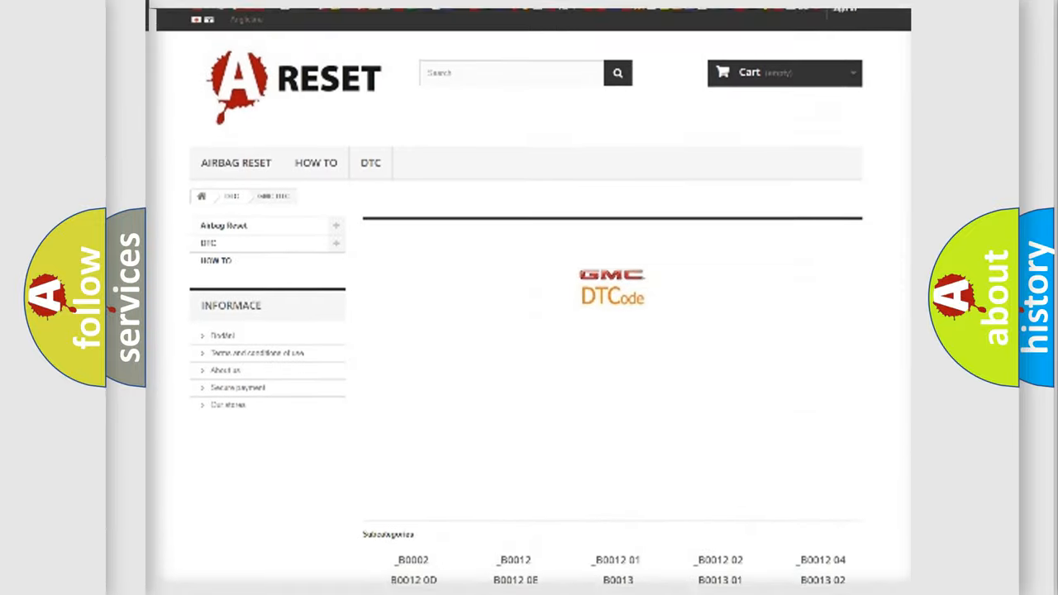